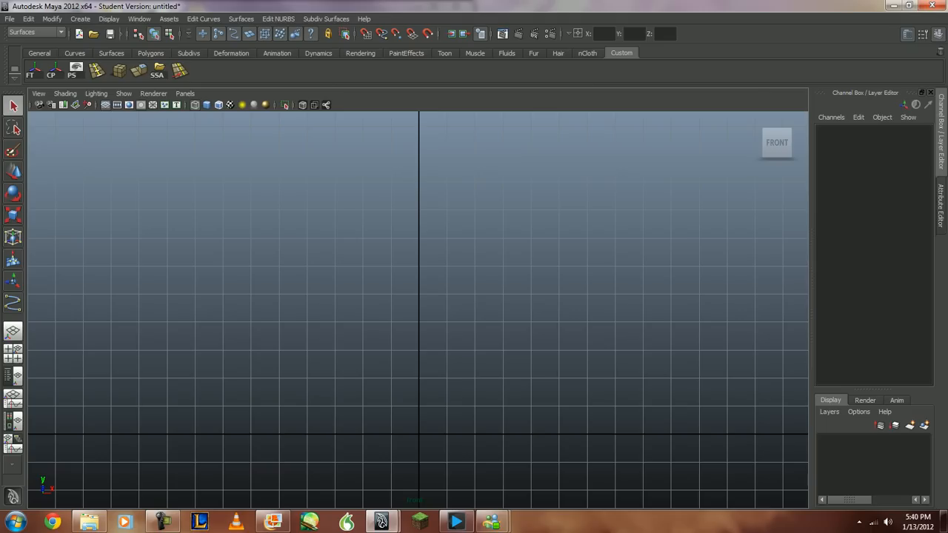
- Keep the Surfaces command set active in the menu set selector
{"action": "left_click", "coordinate": [36, 33]}
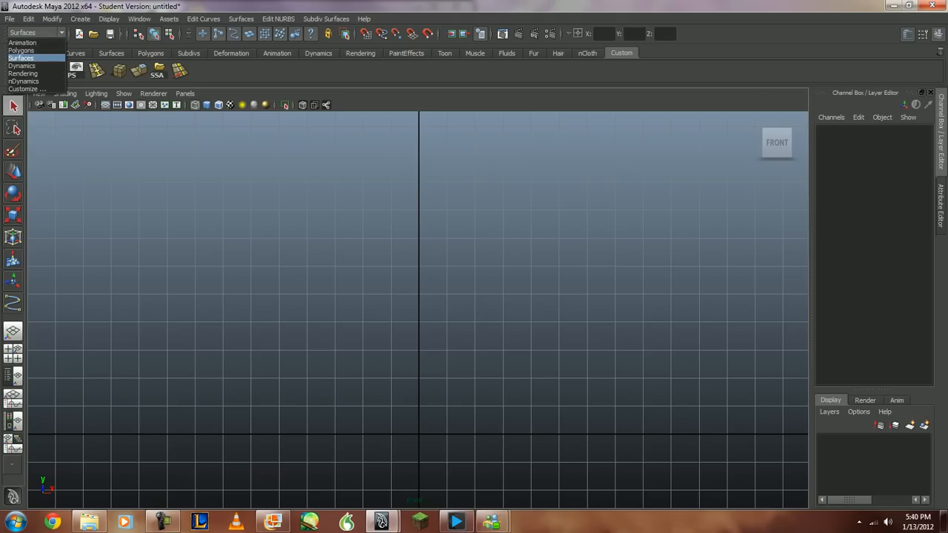
{"action": "left_click", "coordinate": [21, 58]}
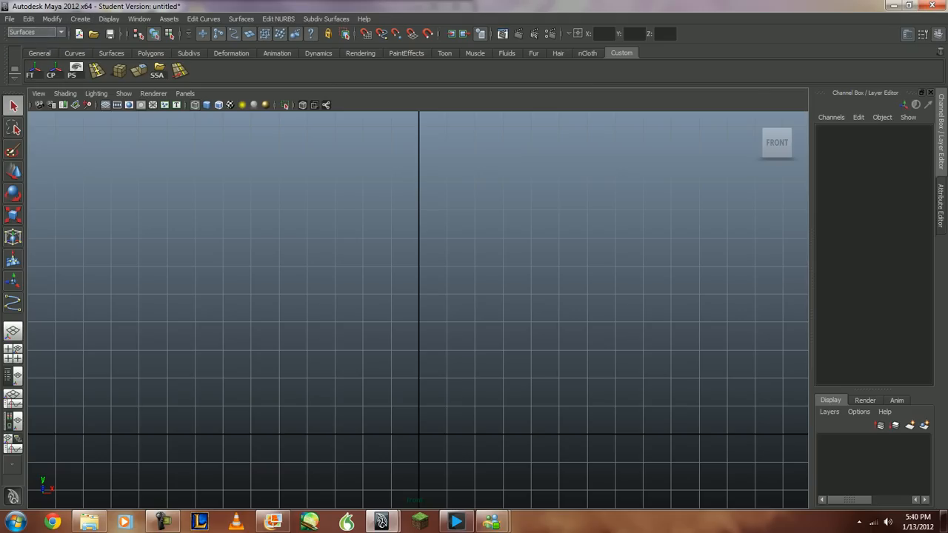
- Open the WineGlass_01.mb scene, discarding the empty untitled scene without saving
{"action": "left_click", "coordinate": [9, 18]}
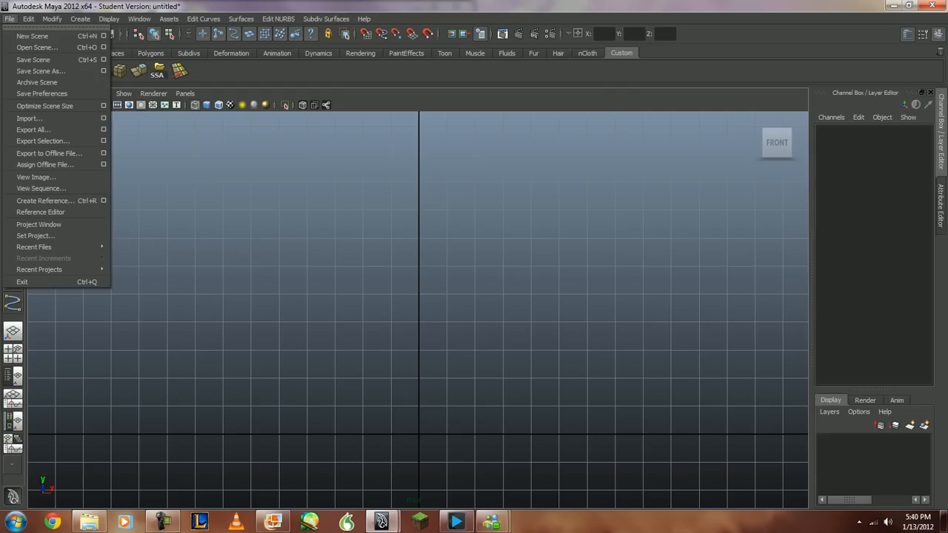
{"action": "mouse_move", "coordinate": [36, 46]}
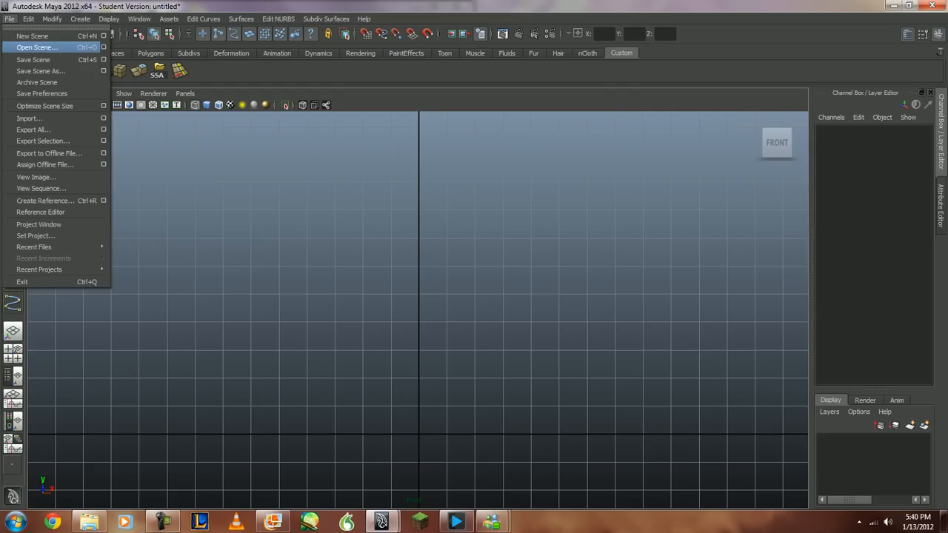
{"action": "left_click", "coordinate": [35, 46]}
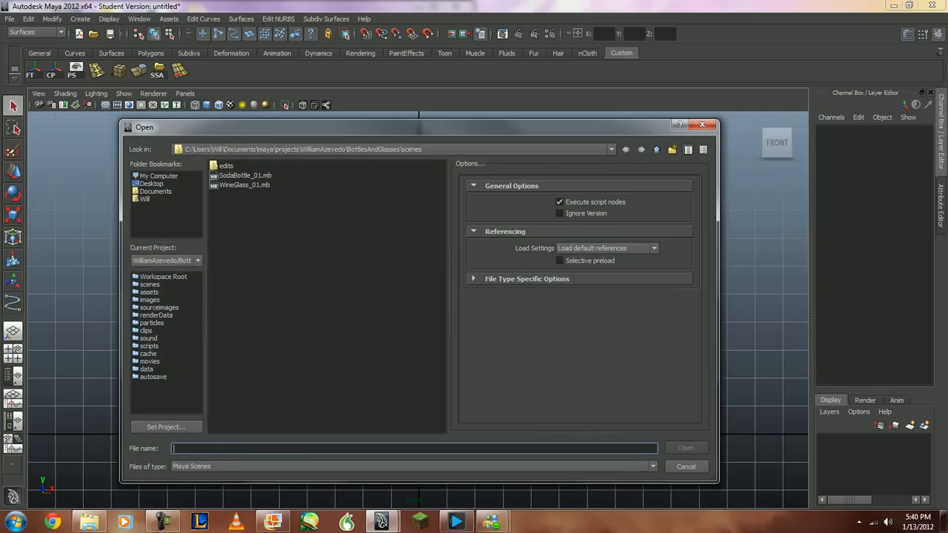
{"action": "left_click", "coordinate": [244, 183]}
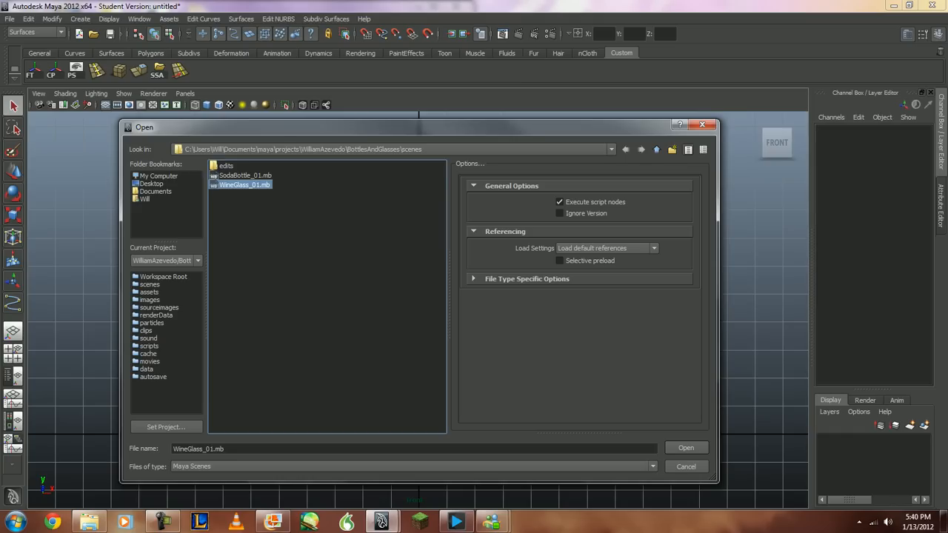
{"action": "left_click", "coordinate": [684, 447]}
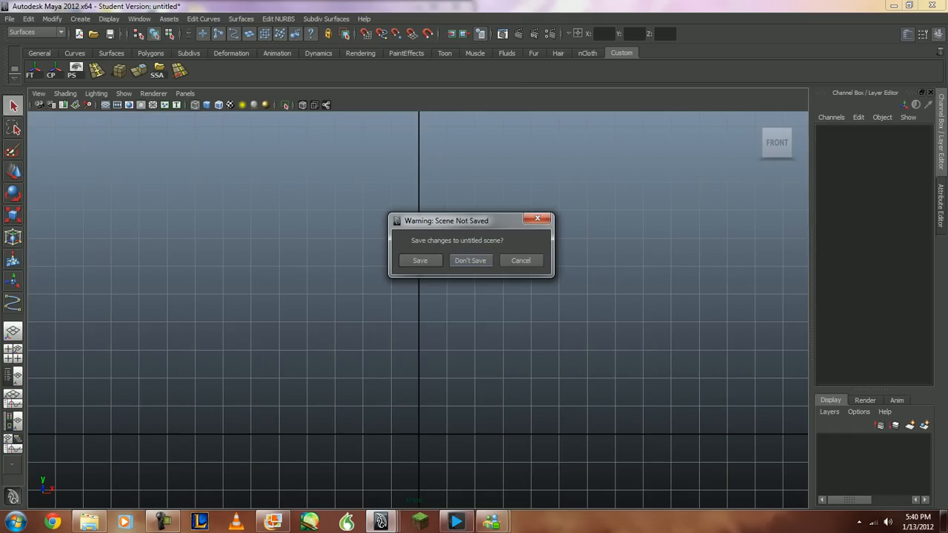
{"action": "left_click", "coordinate": [471, 261]}
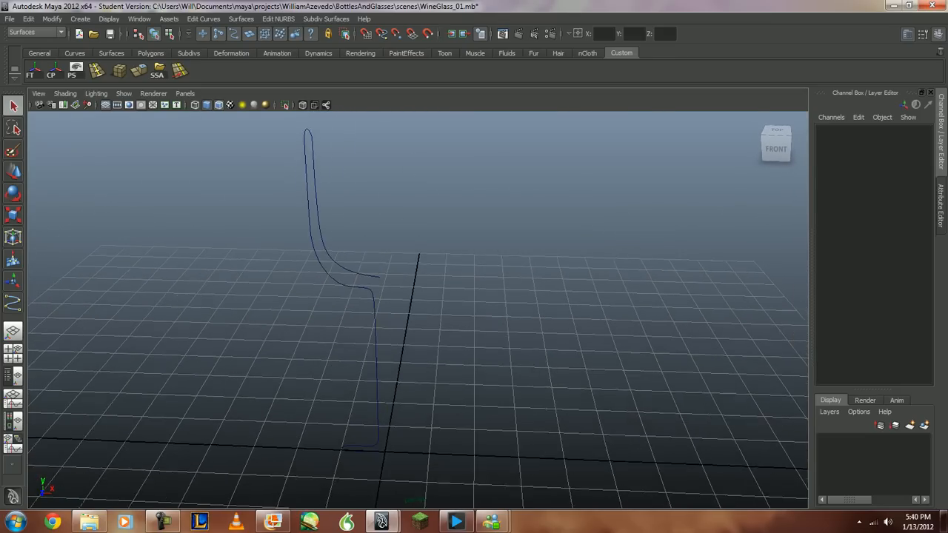
- Switch to the front view, select the profile curve curve1 and reach the Surfaces menu
{"action": "key", "text": "space"}
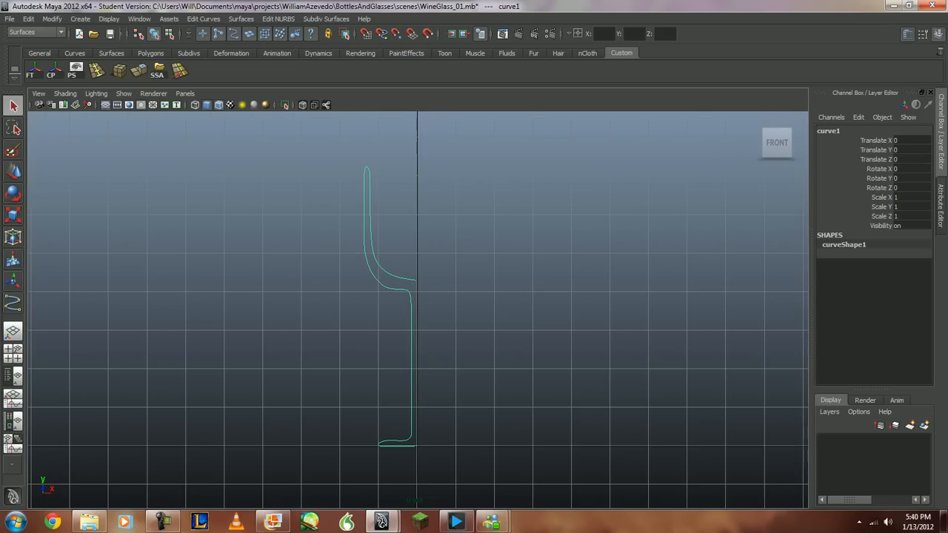
{"action": "left_click", "coordinate": [32, 33]}
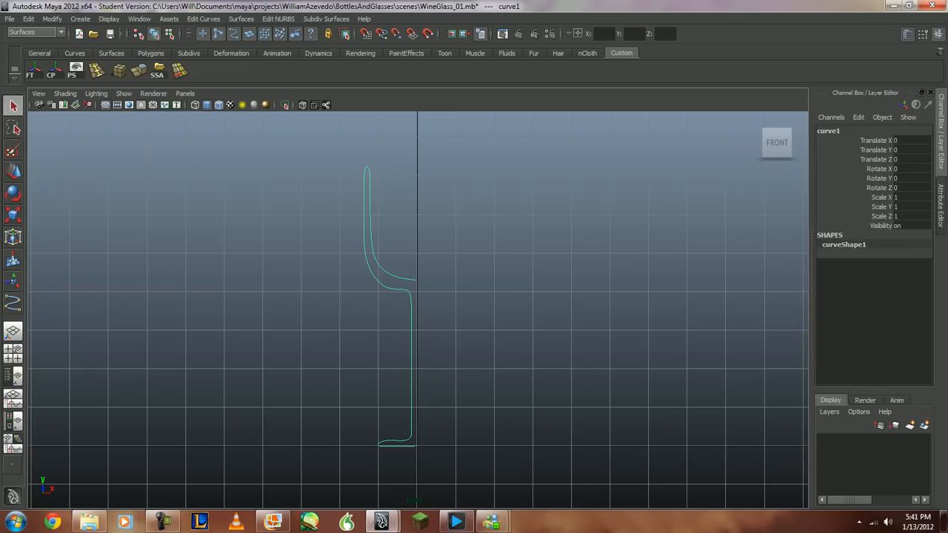
{"action": "left_click", "coordinate": [240, 18]}
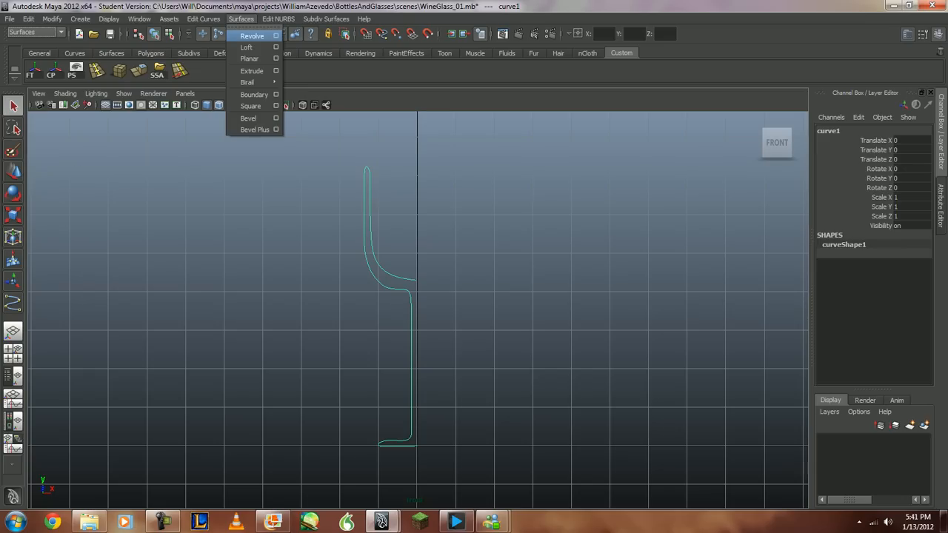
- Revolve curve1 as a polygon mesh from the Revolve options, then undo the result
{"action": "left_click", "coordinate": [275, 36]}
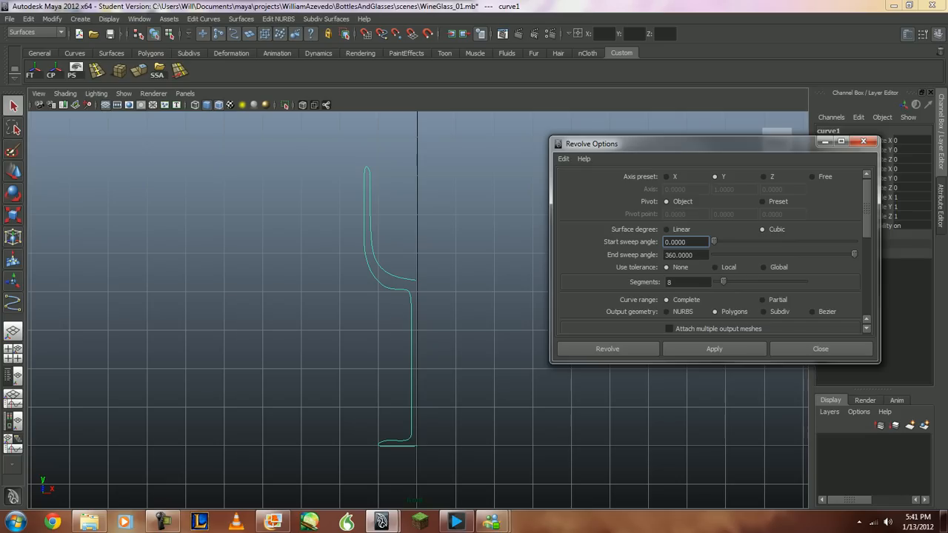
{"action": "left_click", "coordinate": [684, 242]}
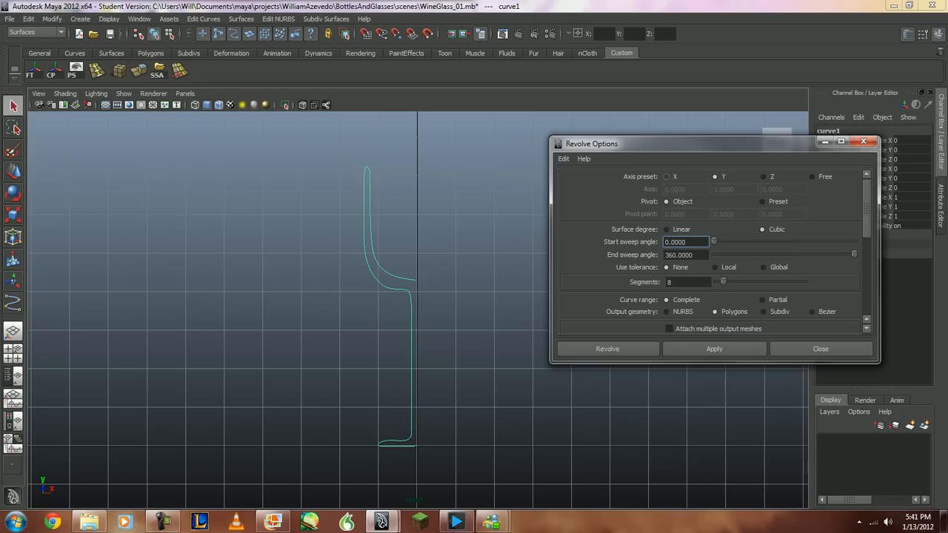
{"action": "left_click", "coordinate": [666, 176]}
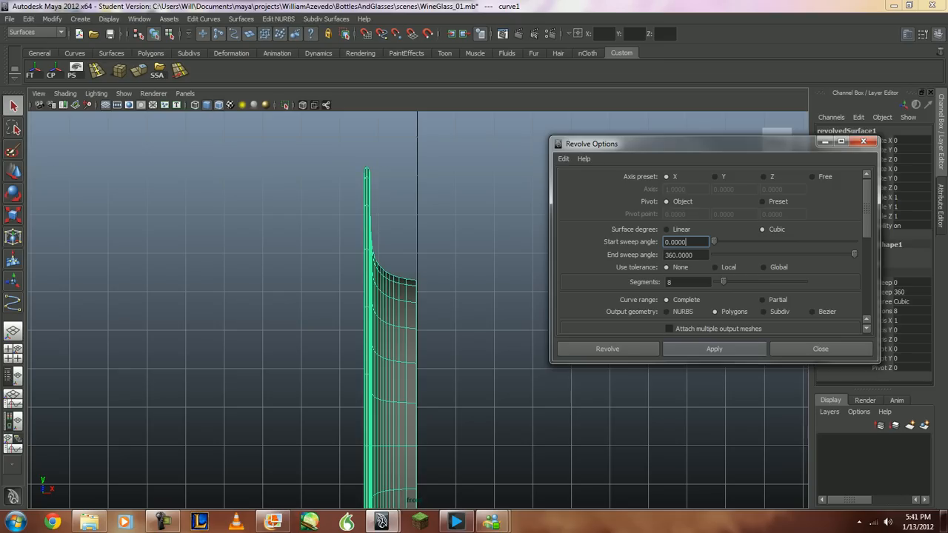
{"action": "left_click", "coordinate": [714, 350]}
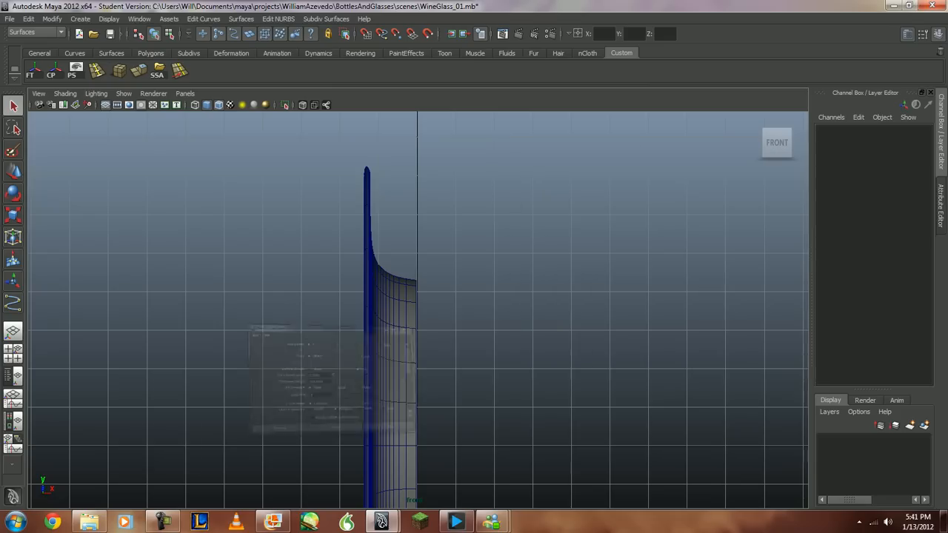
{"action": "key", "text": "space"}
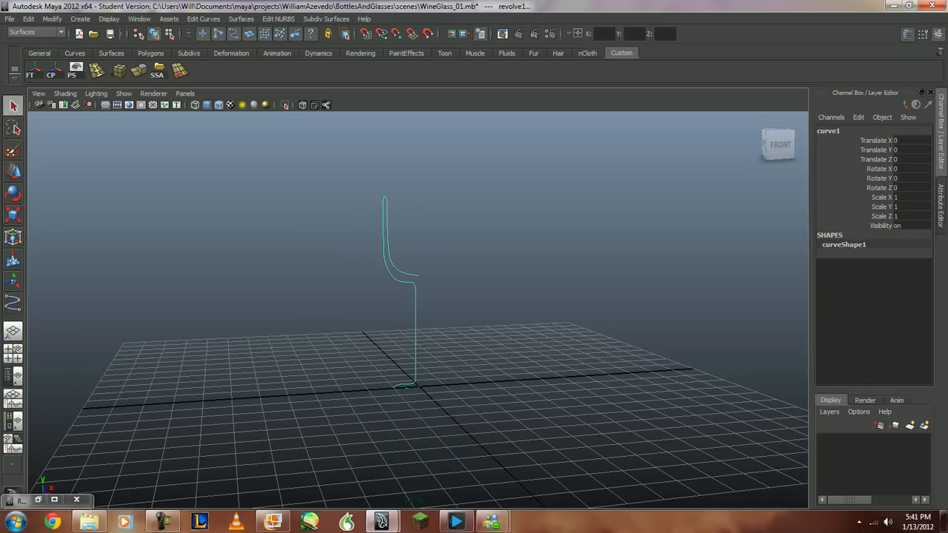
- Return to the front view and bring the Revolve options back up for the profile
{"action": "key", "text": "space"}
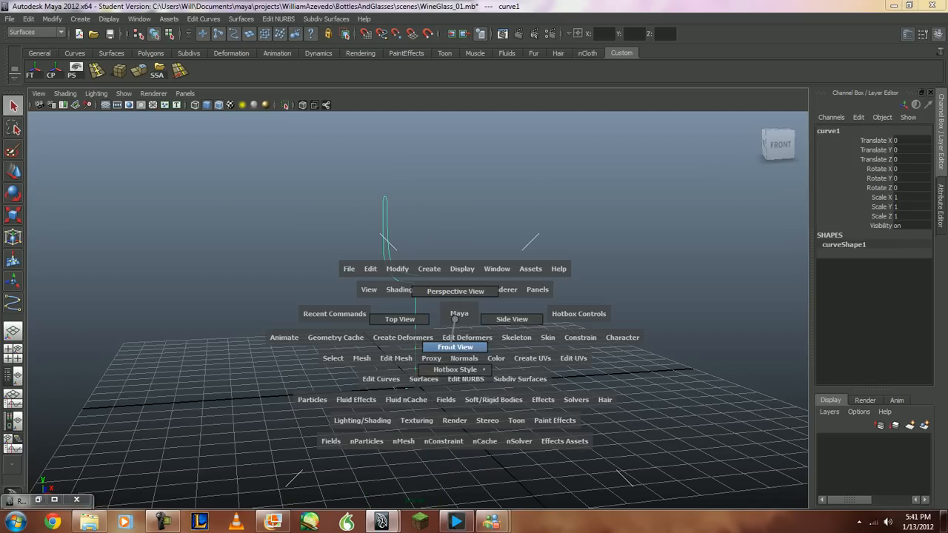
{"action": "left_click", "coordinate": [454, 347]}
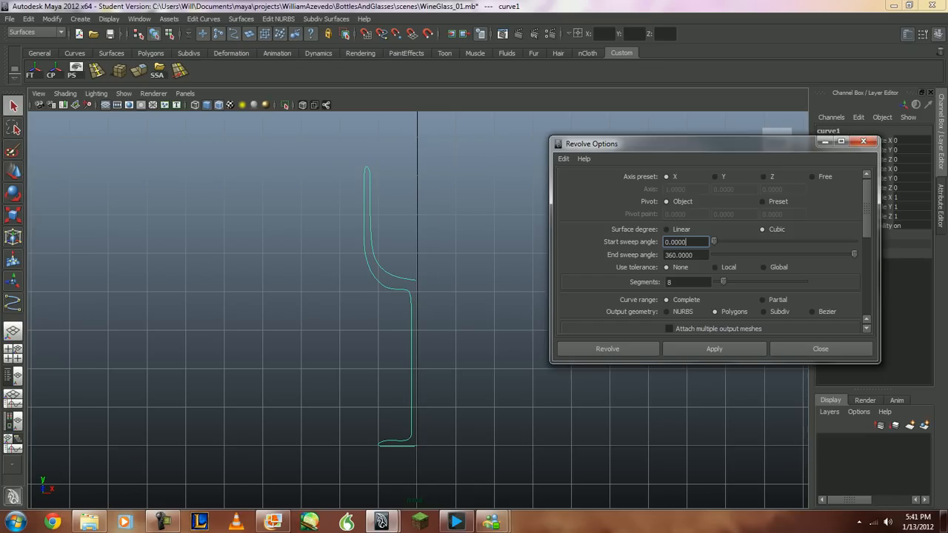
{"action": "left_click", "coordinate": [714, 177]}
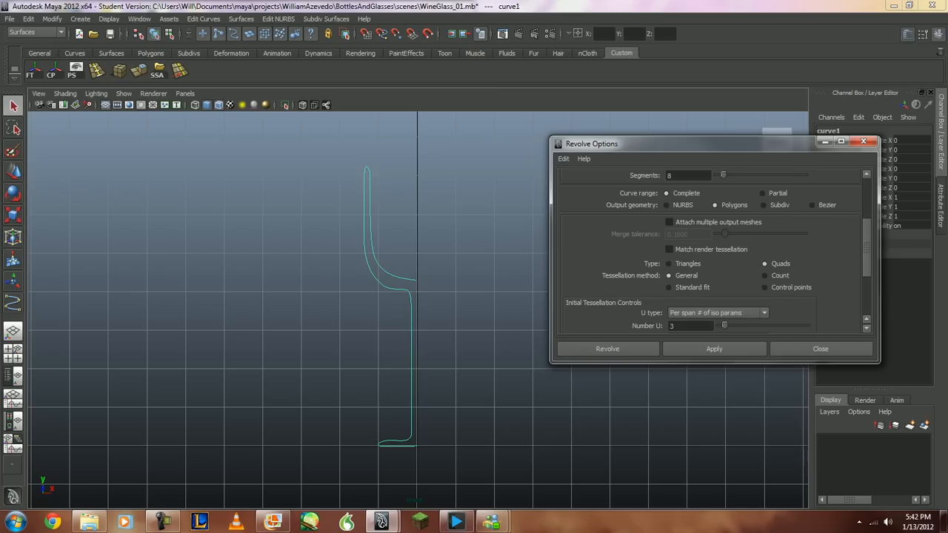
- Set tessellation to General with U type Per span # of iso params
{"action": "left_click", "coordinate": [669, 287]}
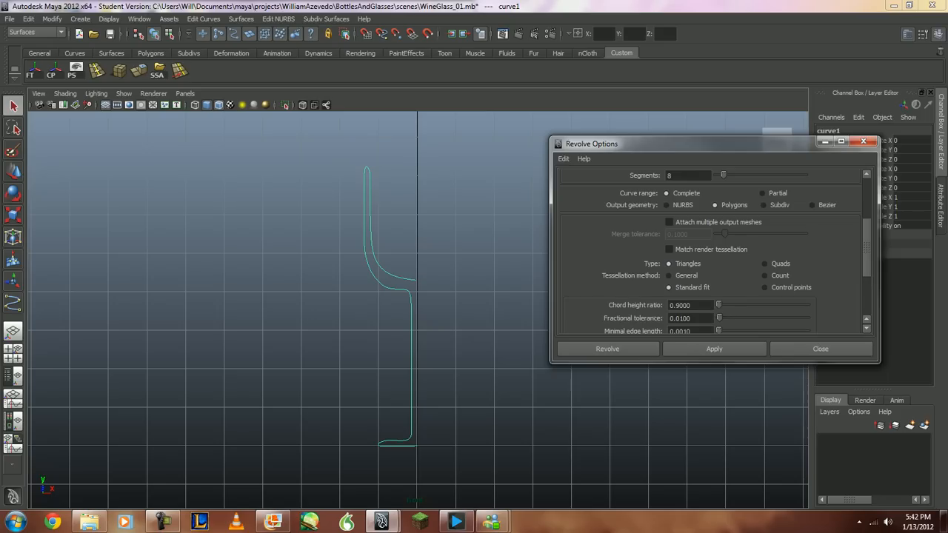
{"action": "left_click", "coordinate": [764, 288]}
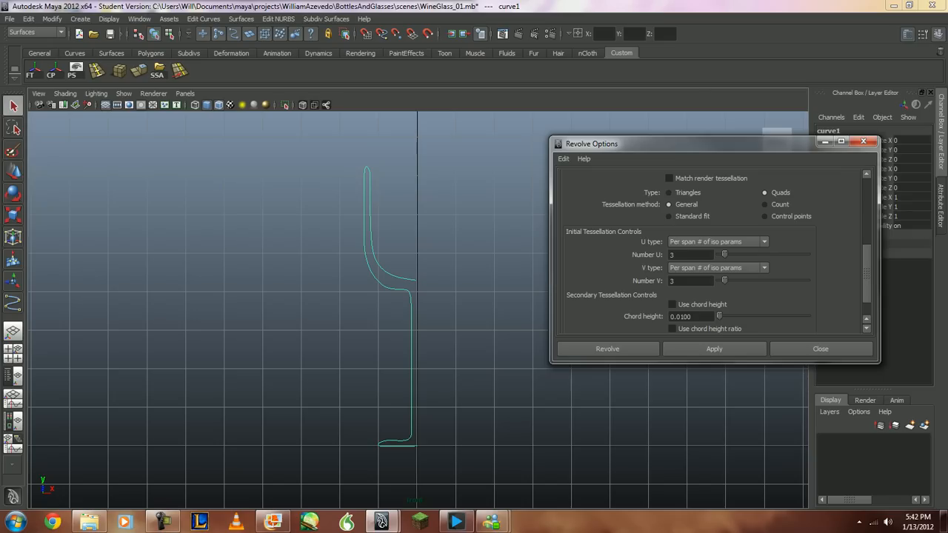
{"action": "left_click", "coordinate": [764, 242]}
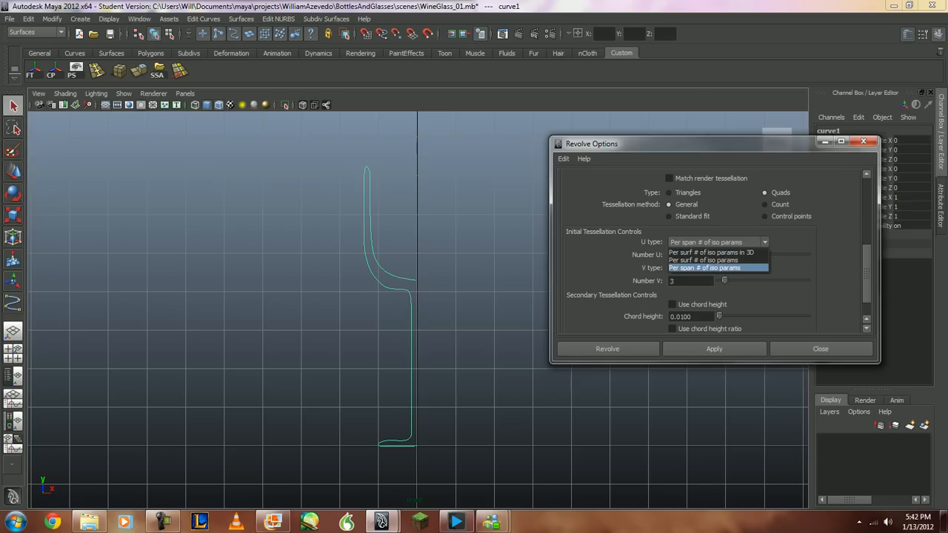
{"action": "left_click", "coordinate": [705, 266]}
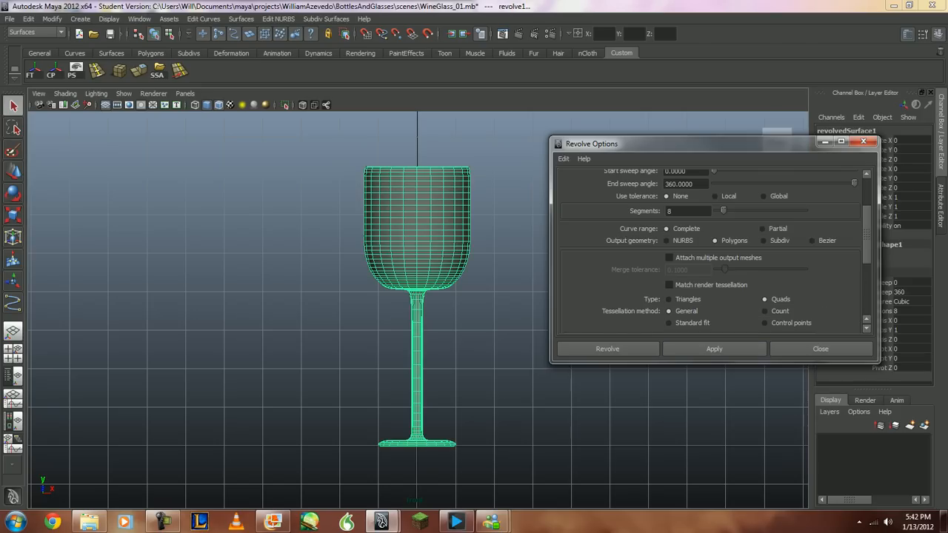
- Close the Revolve options and view the revolved wine-glass mesh revolvedSurface1 in perspective
{"action": "left_click", "coordinate": [820, 350]}
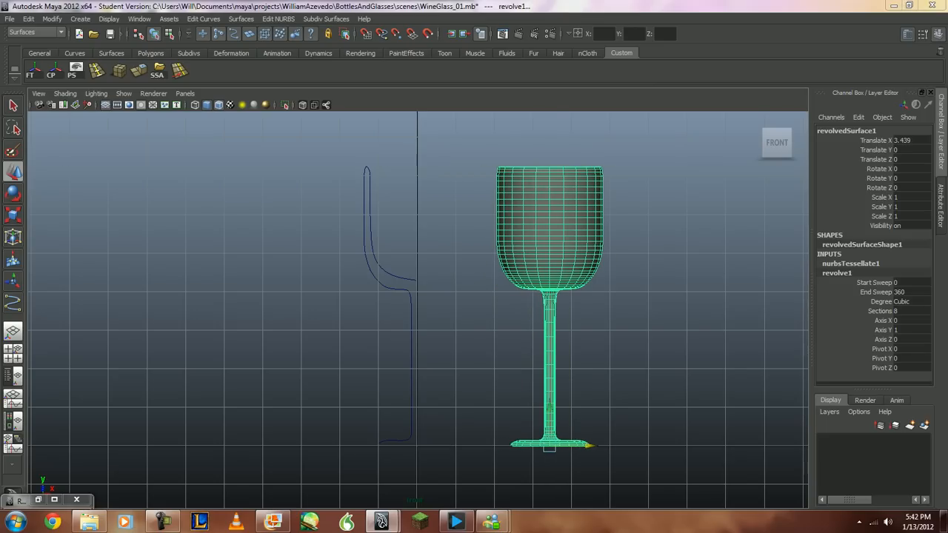
{"action": "key", "text": "space"}
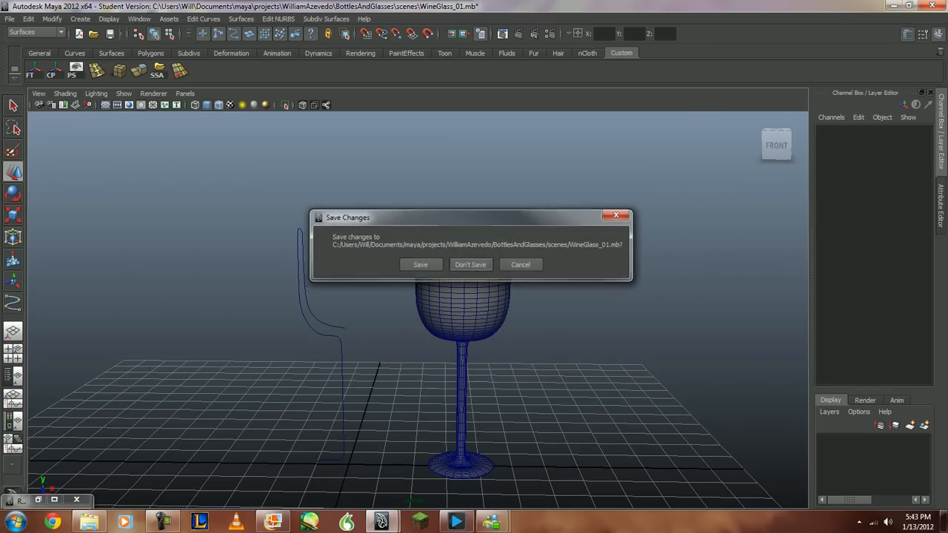
- Answer the save prompt for WineGlass_01 and move on to the SodaBottle_01 scene's profile curve
{"action": "left_click", "coordinate": [470, 264]}
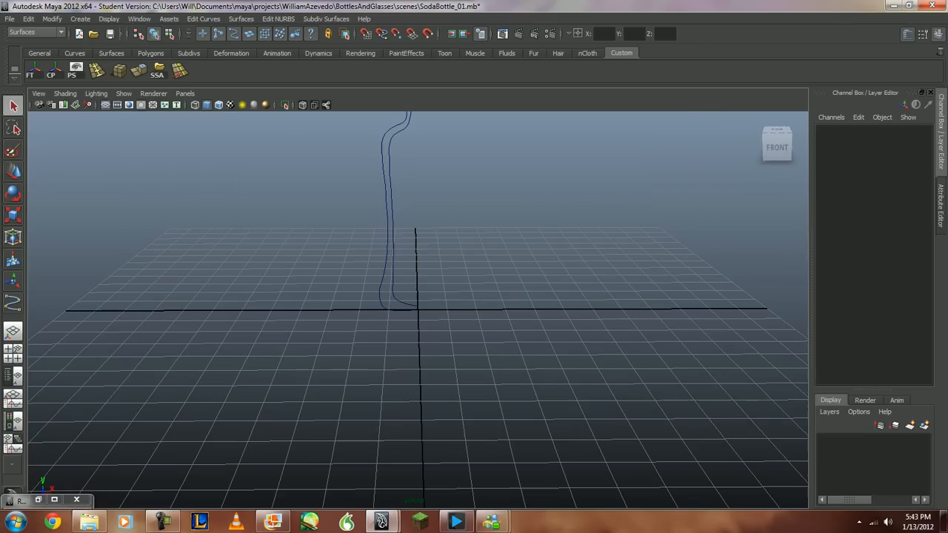
{"action": "key", "text": "space"}
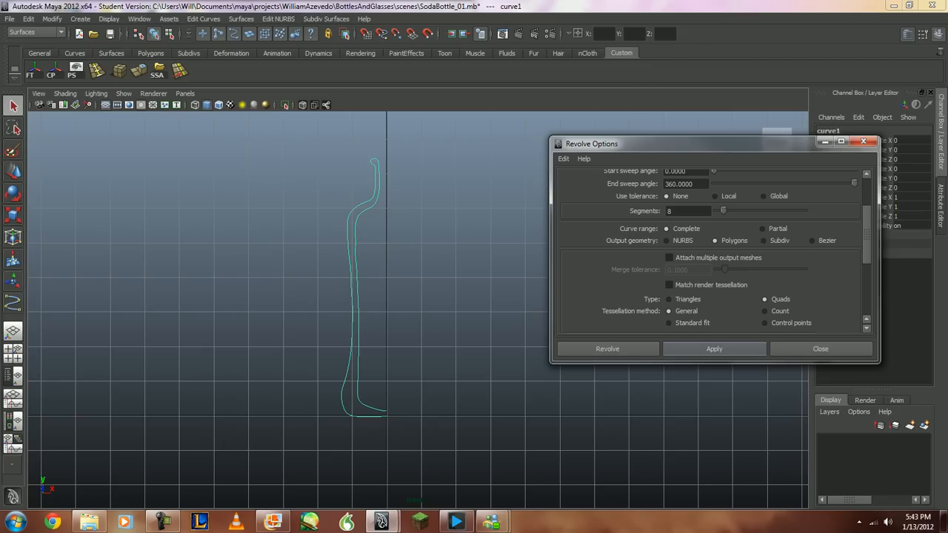
- Apply the revolve to turn the bottle profile into a polygon soda-bottle mesh
{"action": "left_click", "coordinate": [607, 350]}
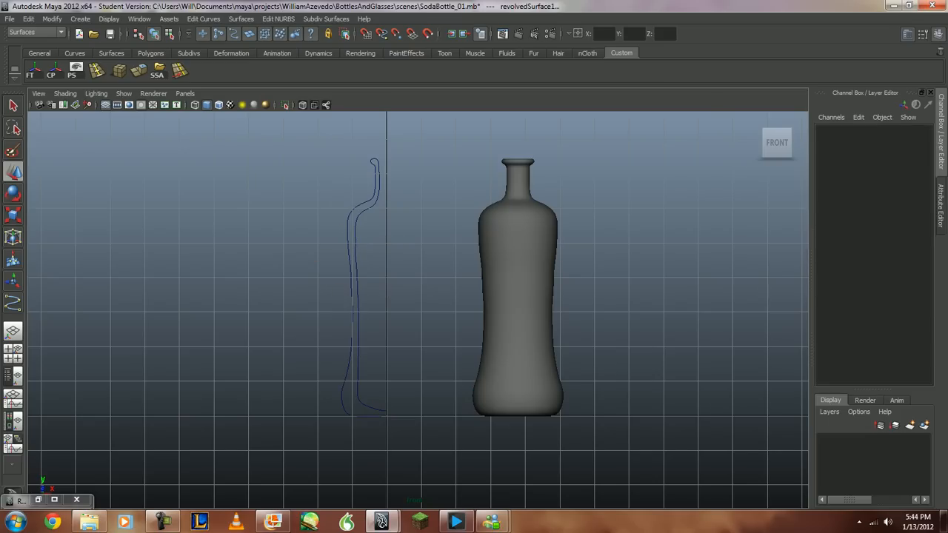
- Switch the bottle profile curve into Control Vertex mode to reshape the revolved mesh
{"action": "right_click", "coordinate": [354, 232]}
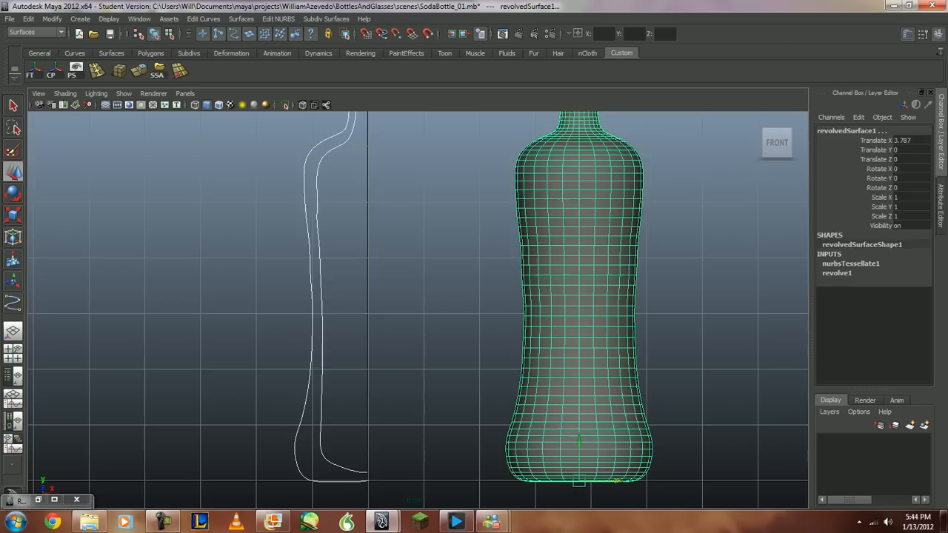
{"action": "right_click", "coordinate": [320, 274]}
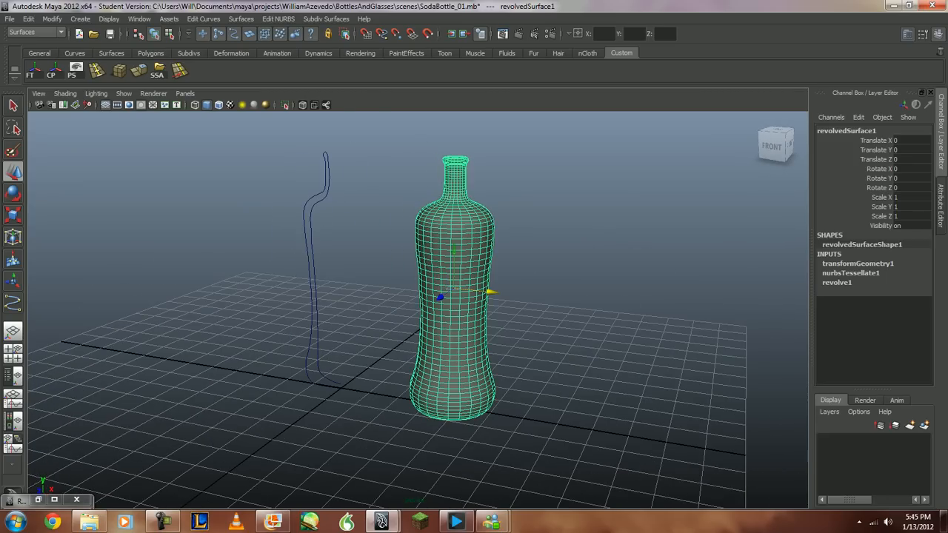
- Assign a new Phong material to the soda-bottle mesh from its marking menu
{"action": "right_click", "coordinate": [456, 296]}
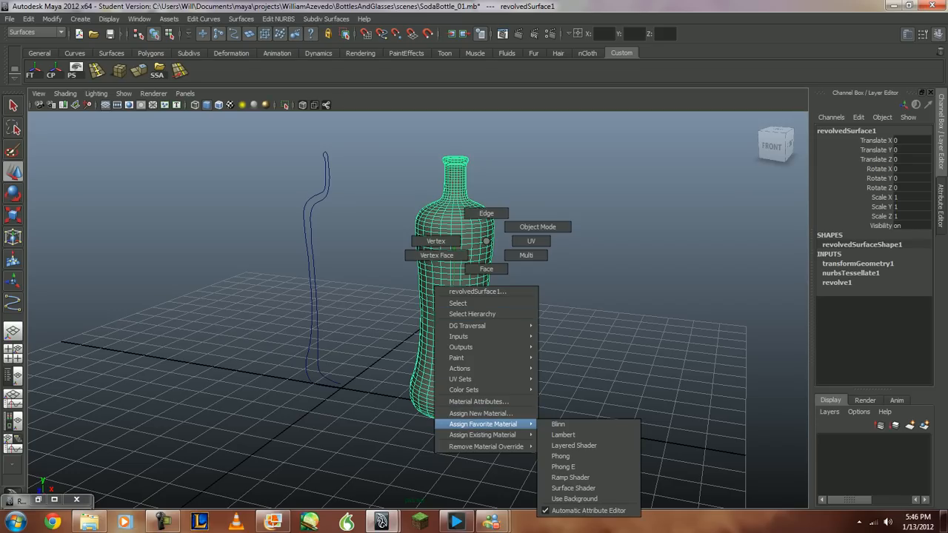
{"action": "mouse_move", "coordinate": [560, 456]}
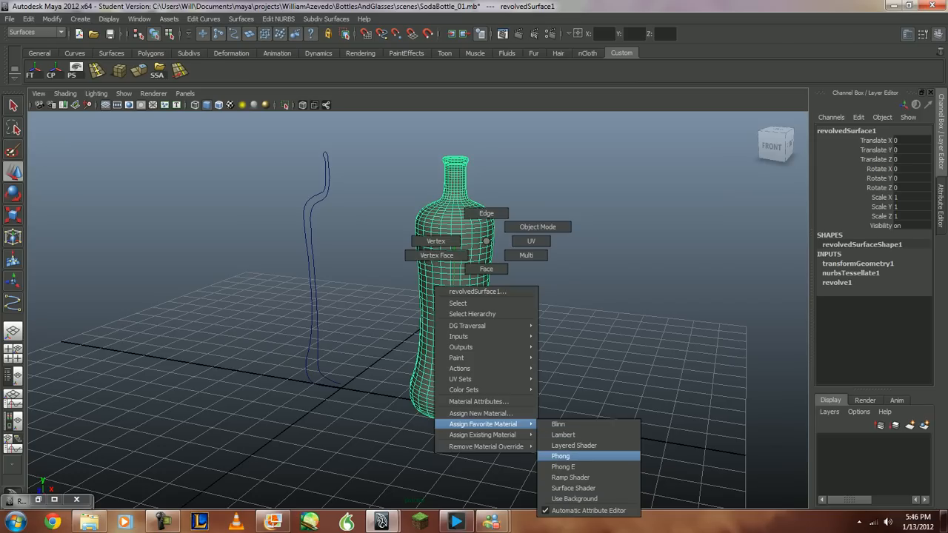
{"action": "left_click", "coordinate": [560, 456]}
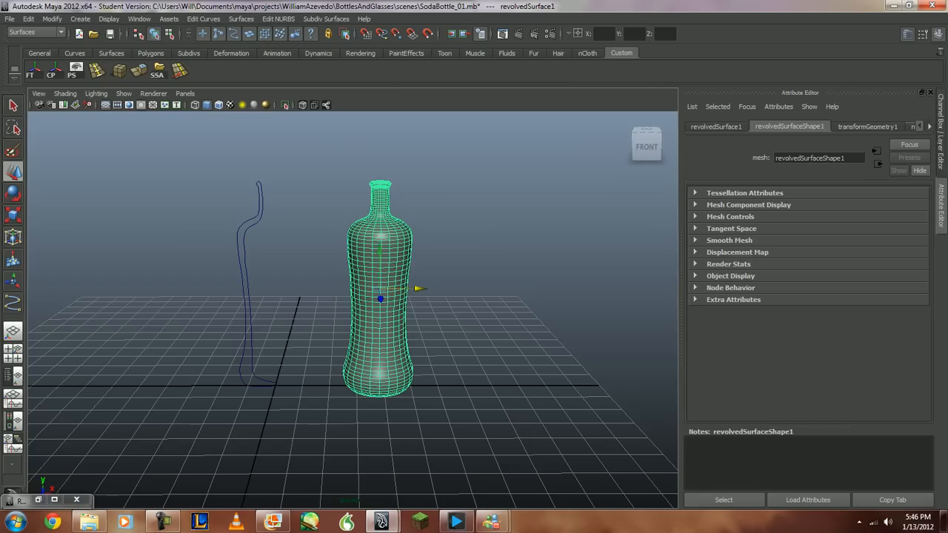
- Set the phong1 material's colour to green and reselect the bottle to show it shaded green
{"action": "left_click", "coordinate": [894, 125]}
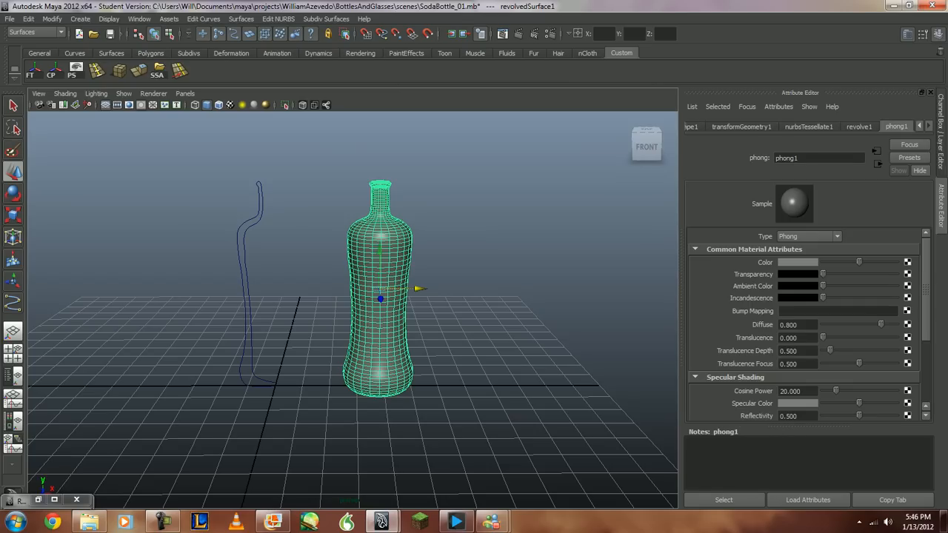
{"action": "left_click", "coordinate": [796, 262]}
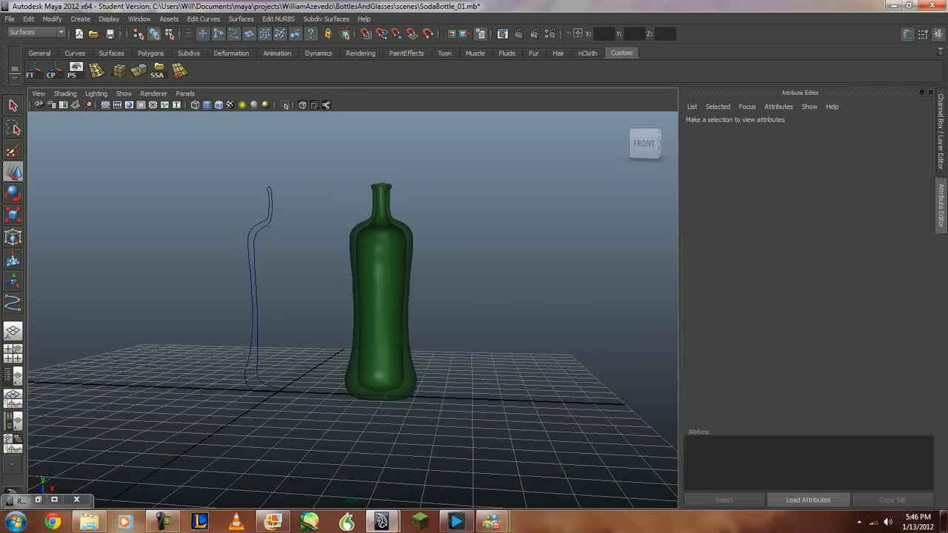
{"action": "left_click", "coordinate": [382, 289]}
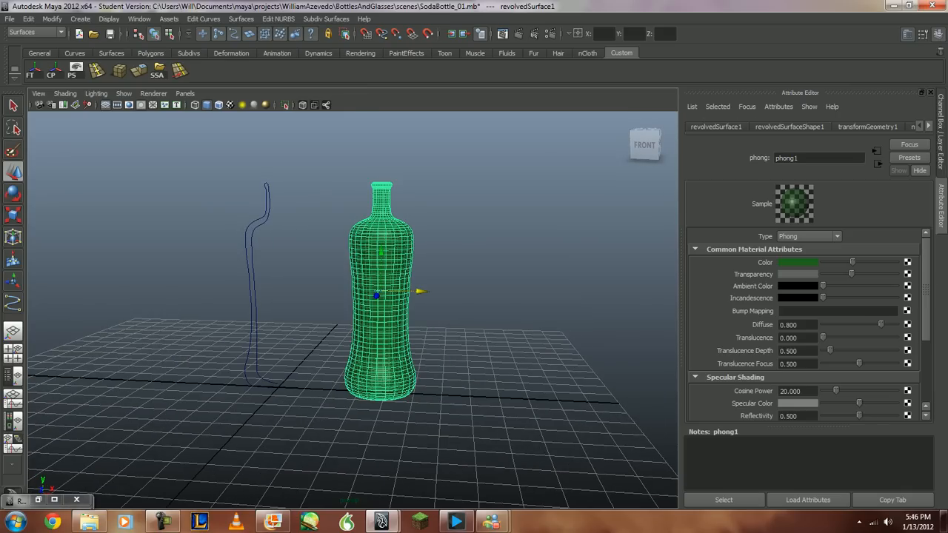